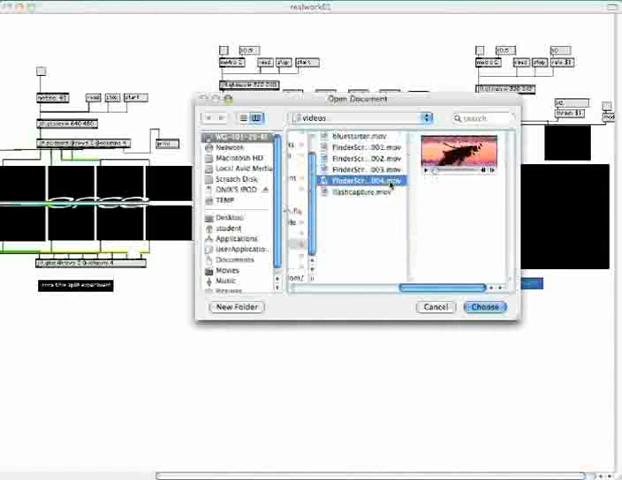
# Choose the FinderScr…004.mov clip from the videos folder to load into the player.
pyautogui.click(486, 307)
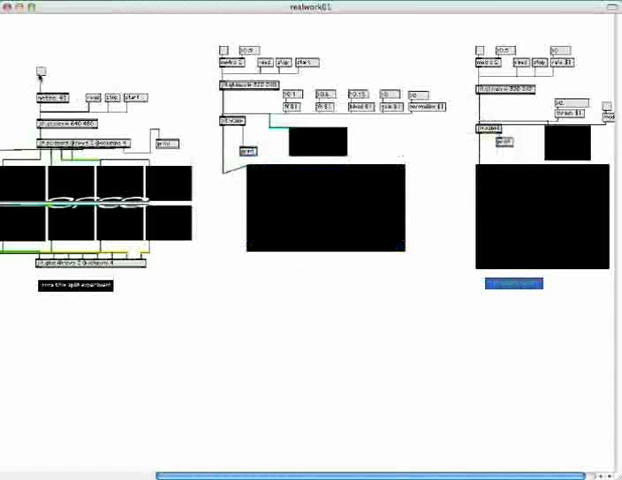